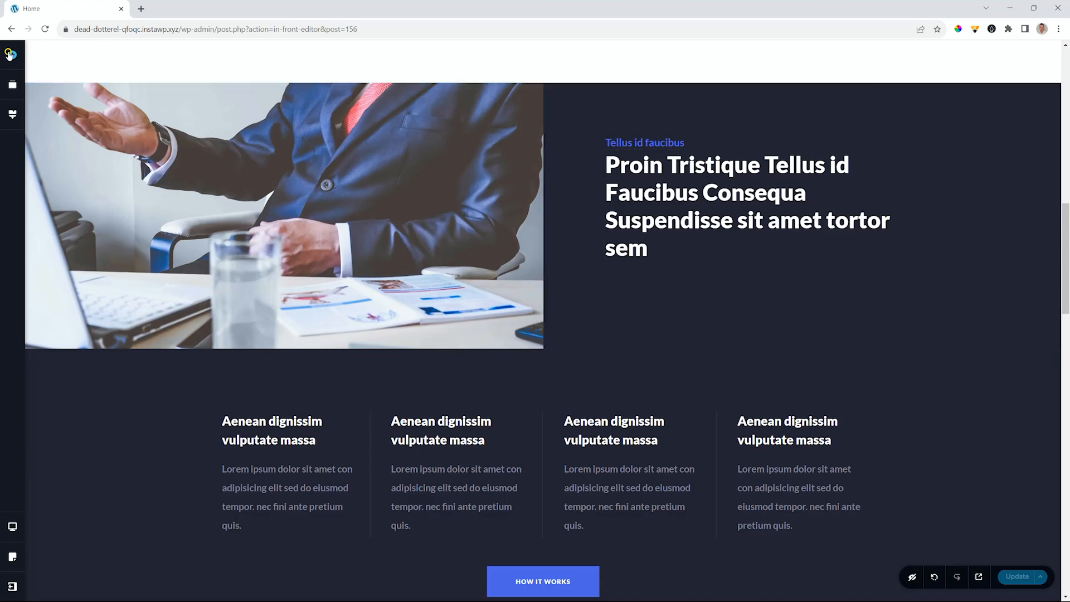
Add a carousel element to the page below the image section
left_click(12, 55)
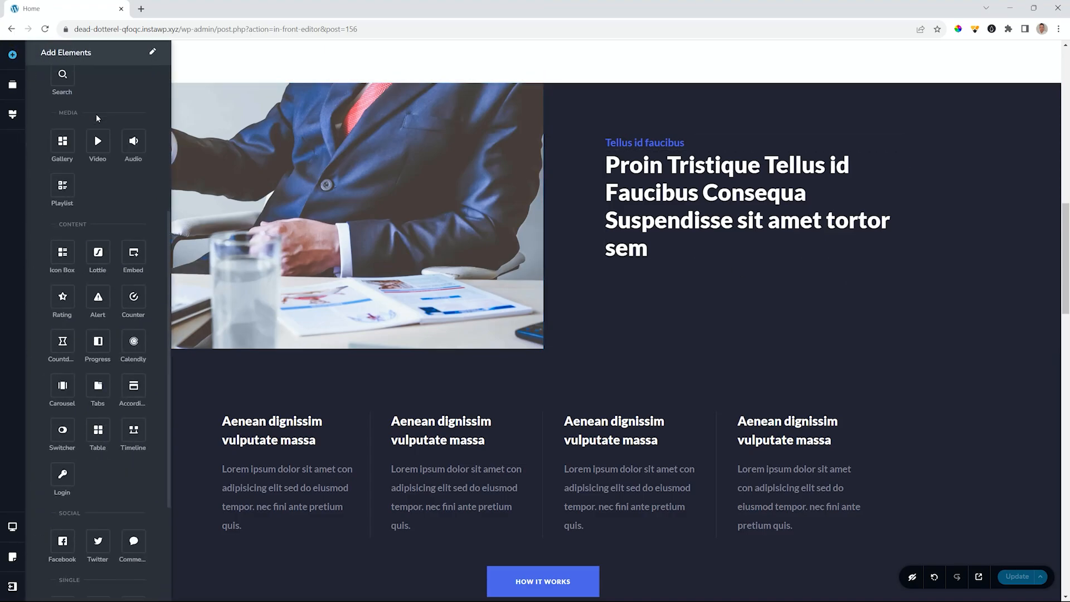
mouse_move(97, 252)
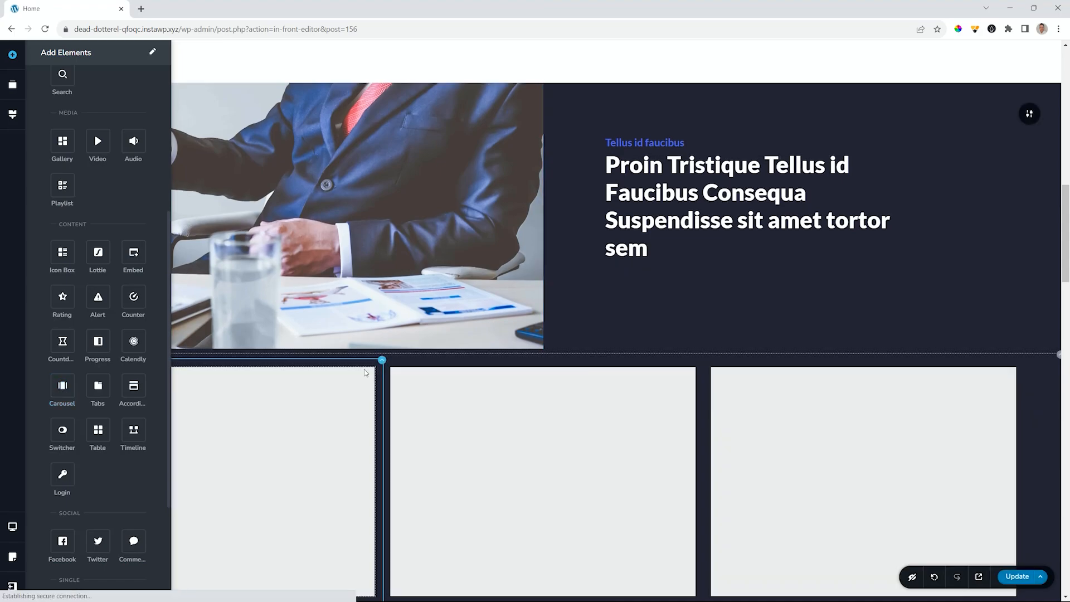
scroll("down", 3)
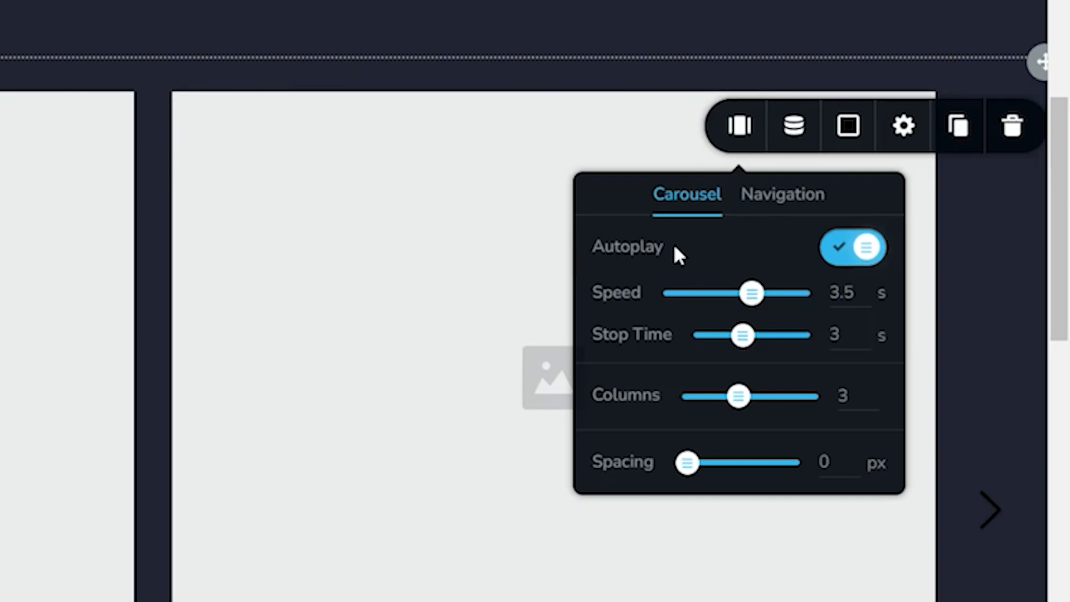
mouse_move(788, 300)
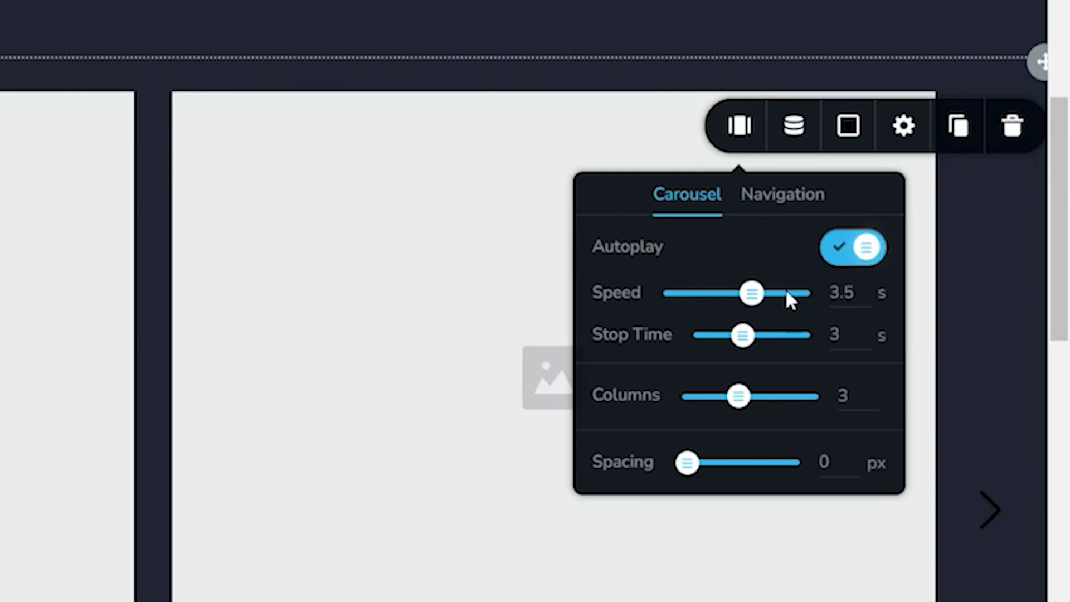
mouse_move(750, 344)
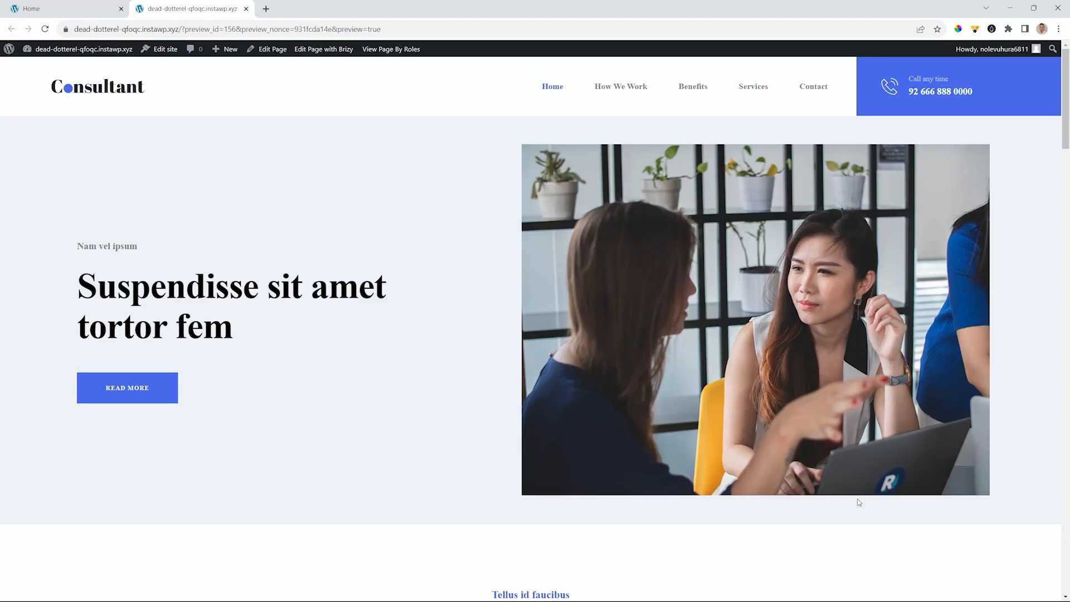
Scroll the live preview down to the three-column carousel below the image section
scroll("down", 3)
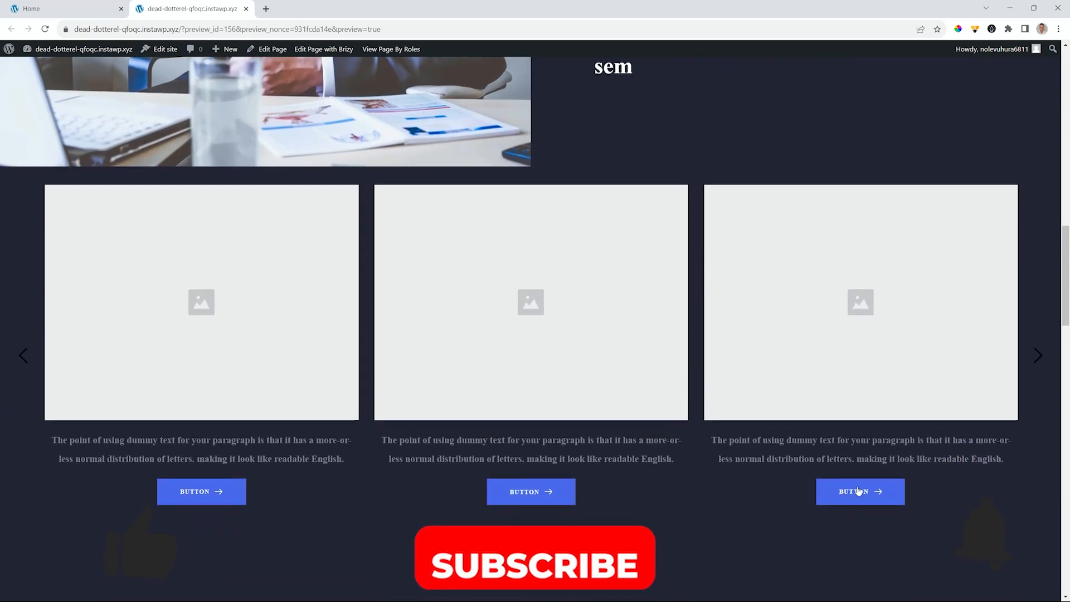
scroll("down", 3)
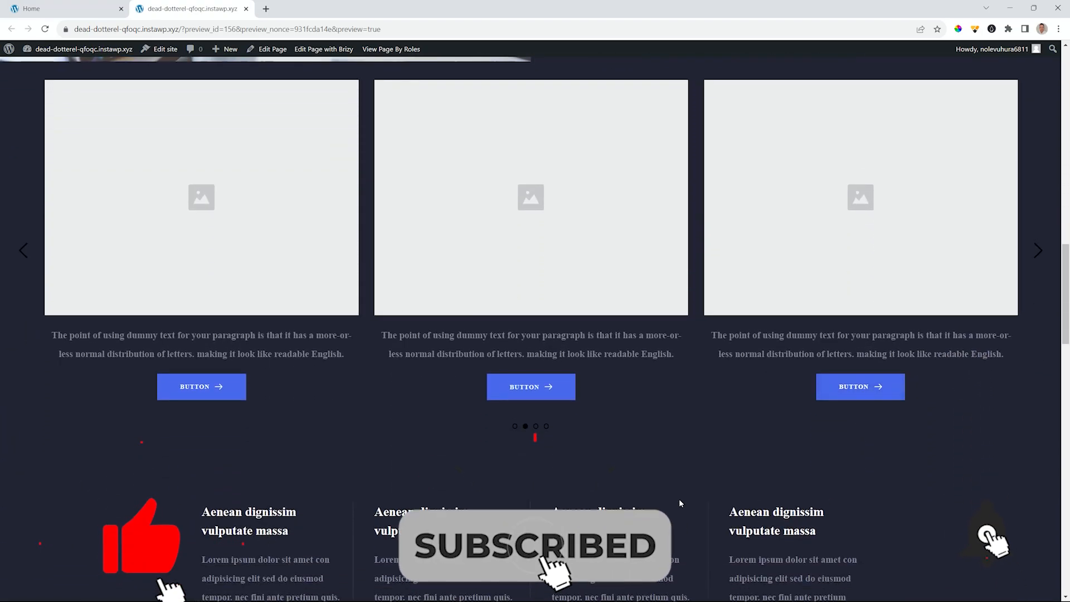